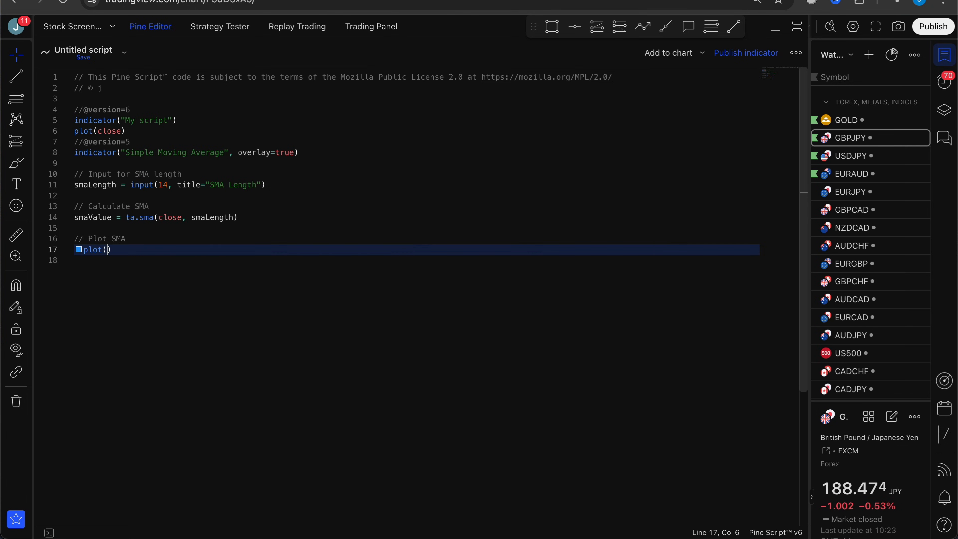
{"action": "type", "text": "smavalue"}
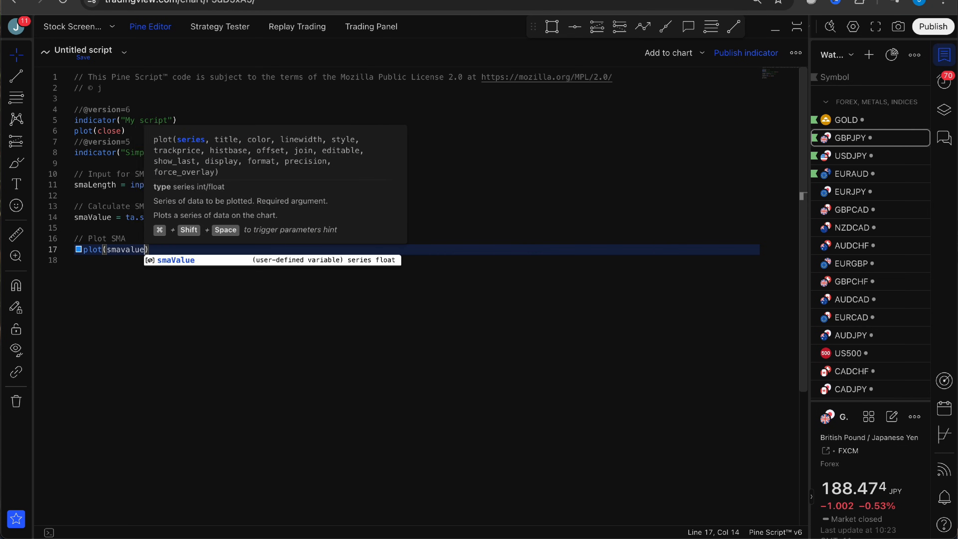